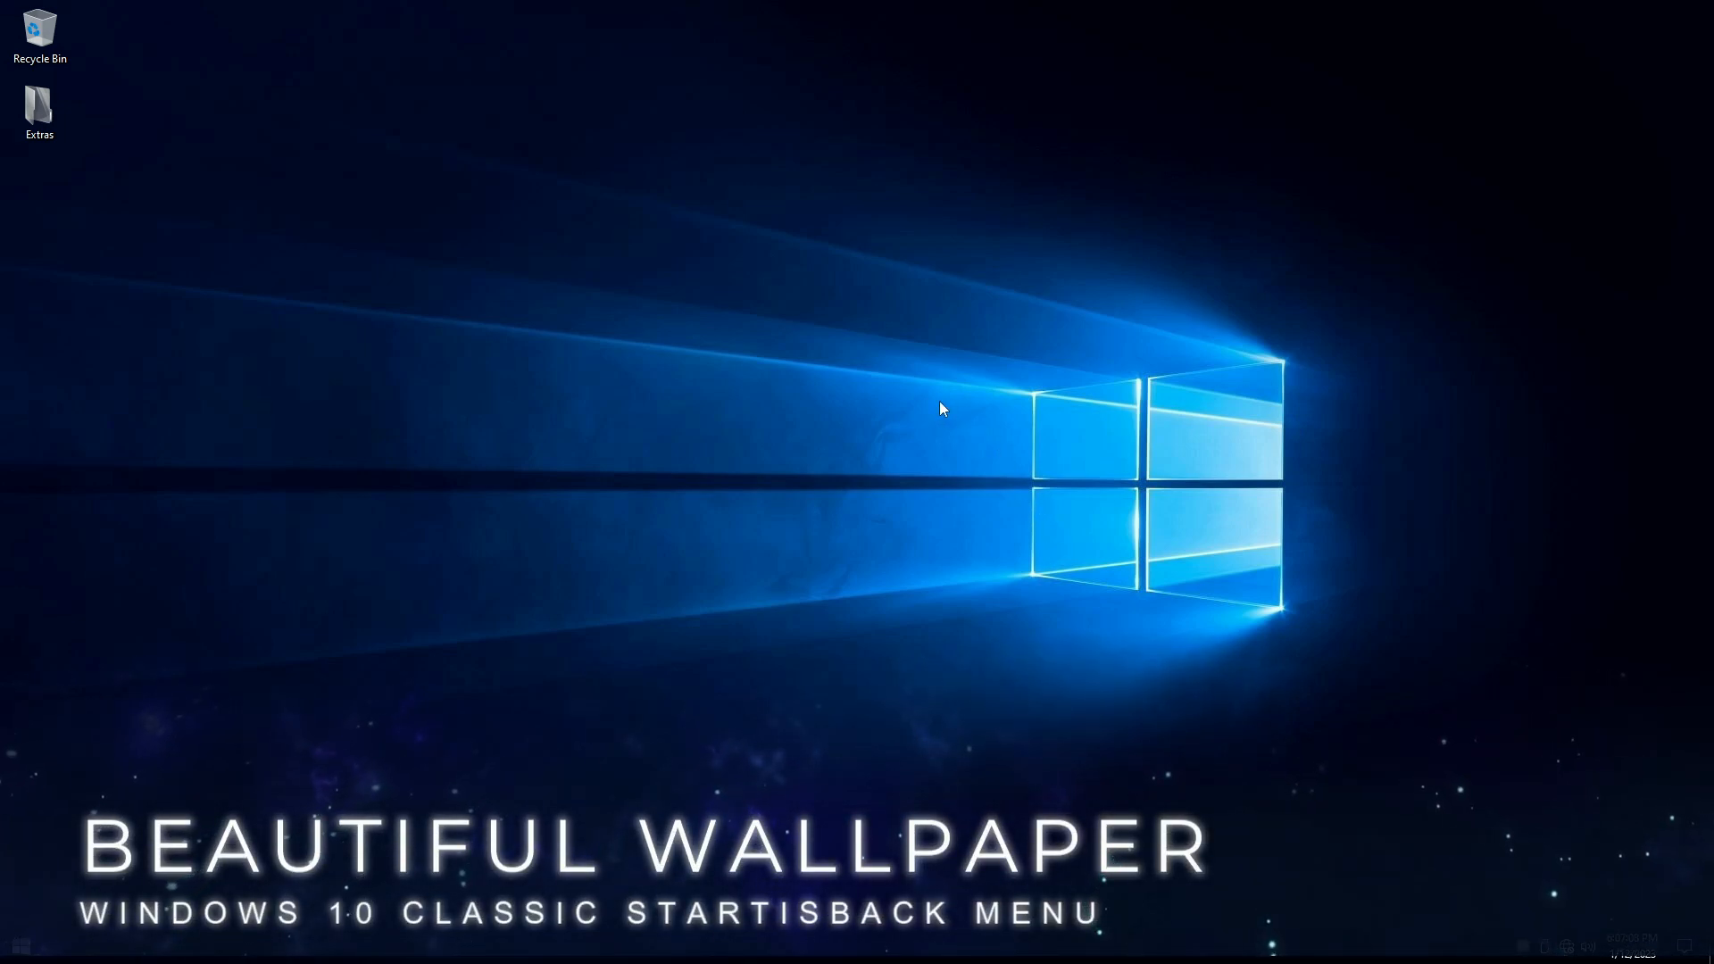
Step: Browse the desktop Extras folder with its tool folders, READ ME file and Wallpaper shortcut
{"action": "left_click", "coordinate": [22, 946]}
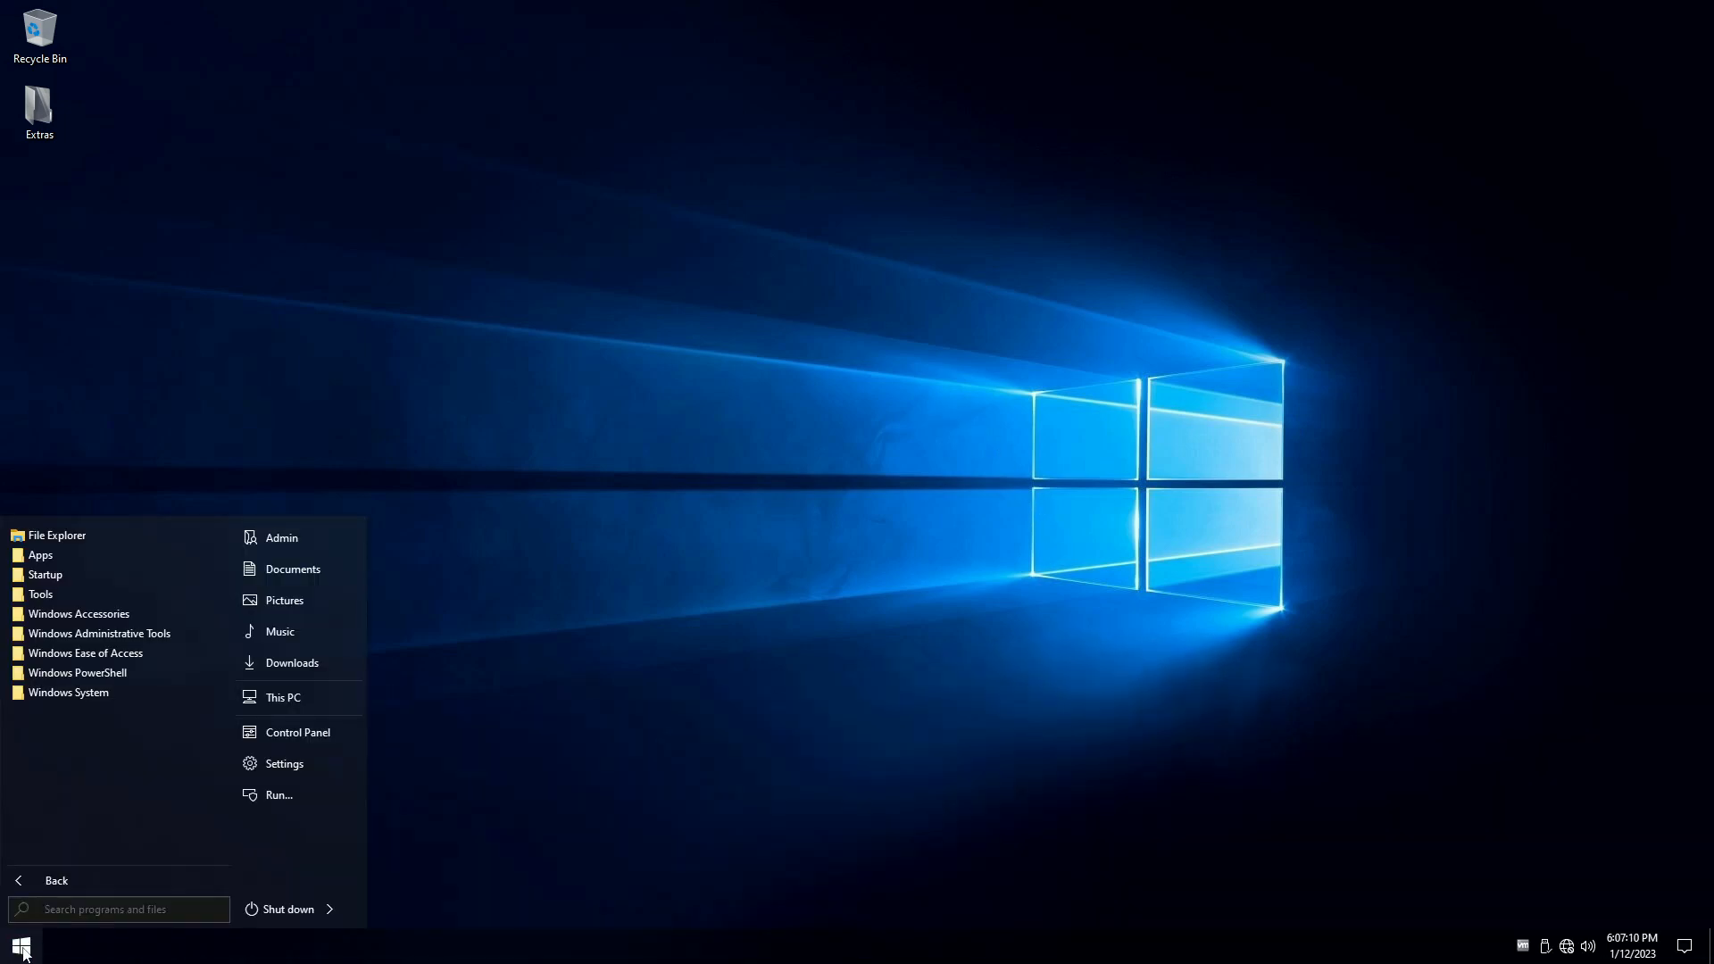
{"action": "mouse_move", "coordinate": [138, 504]}
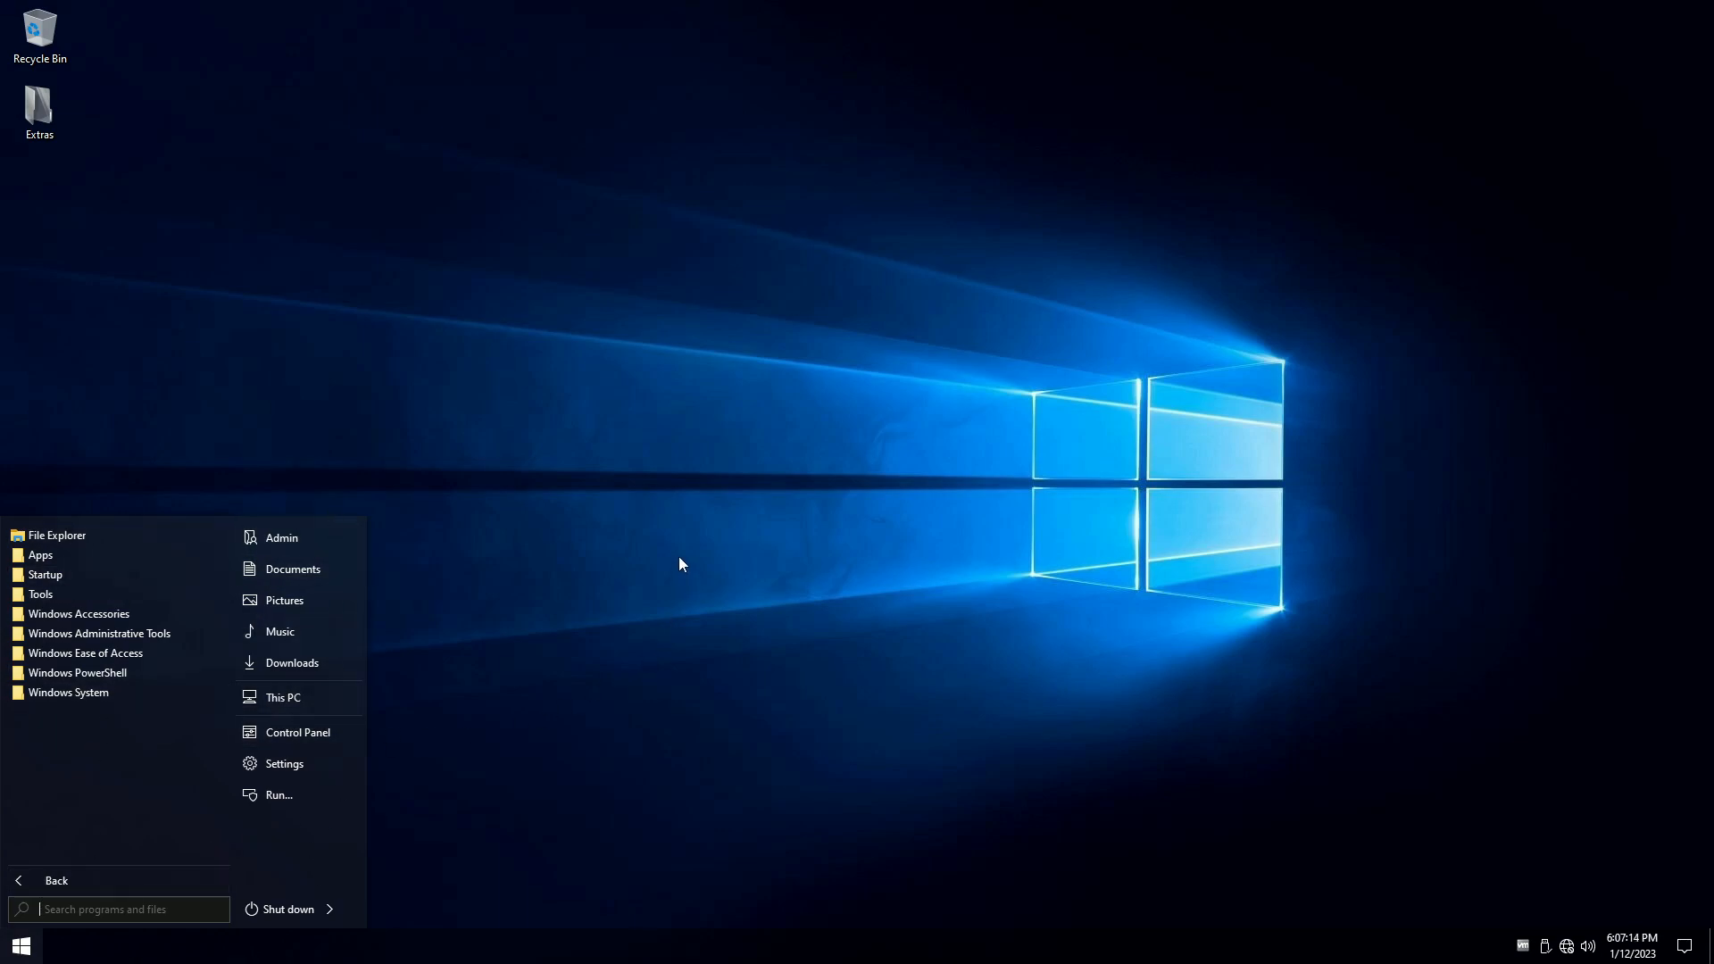
{"action": "left_click", "coordinate": [679, 564]}
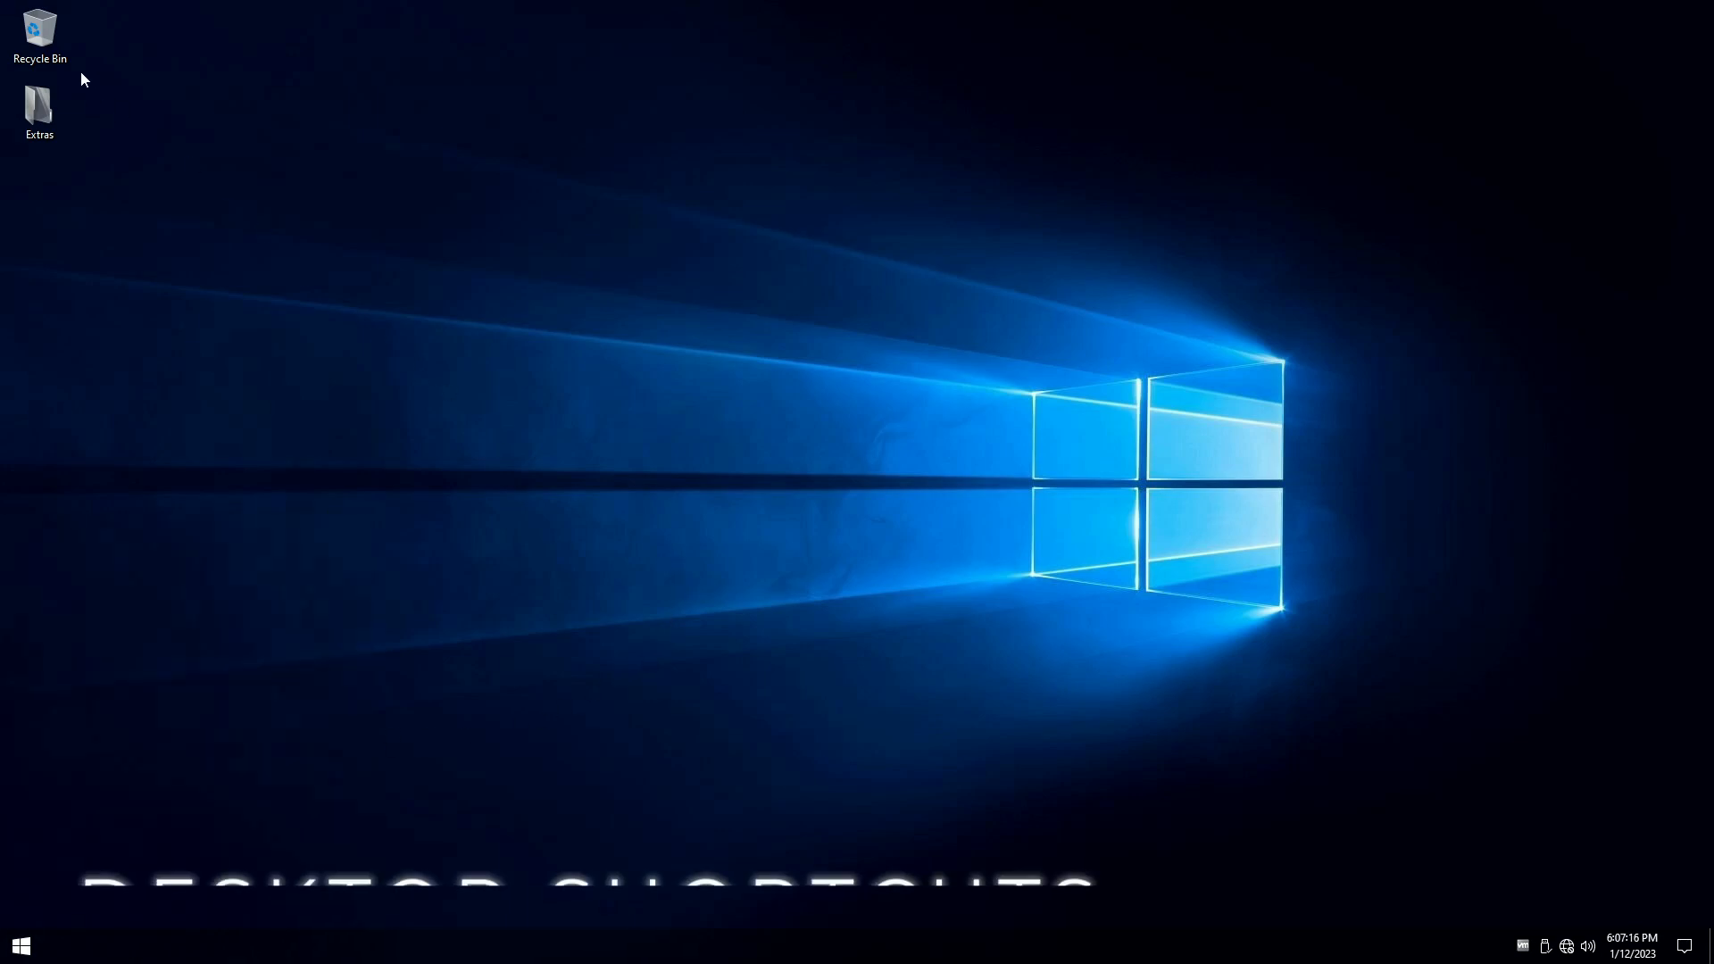
{"action": "mouse_move", "coordinate": [39, 32]}
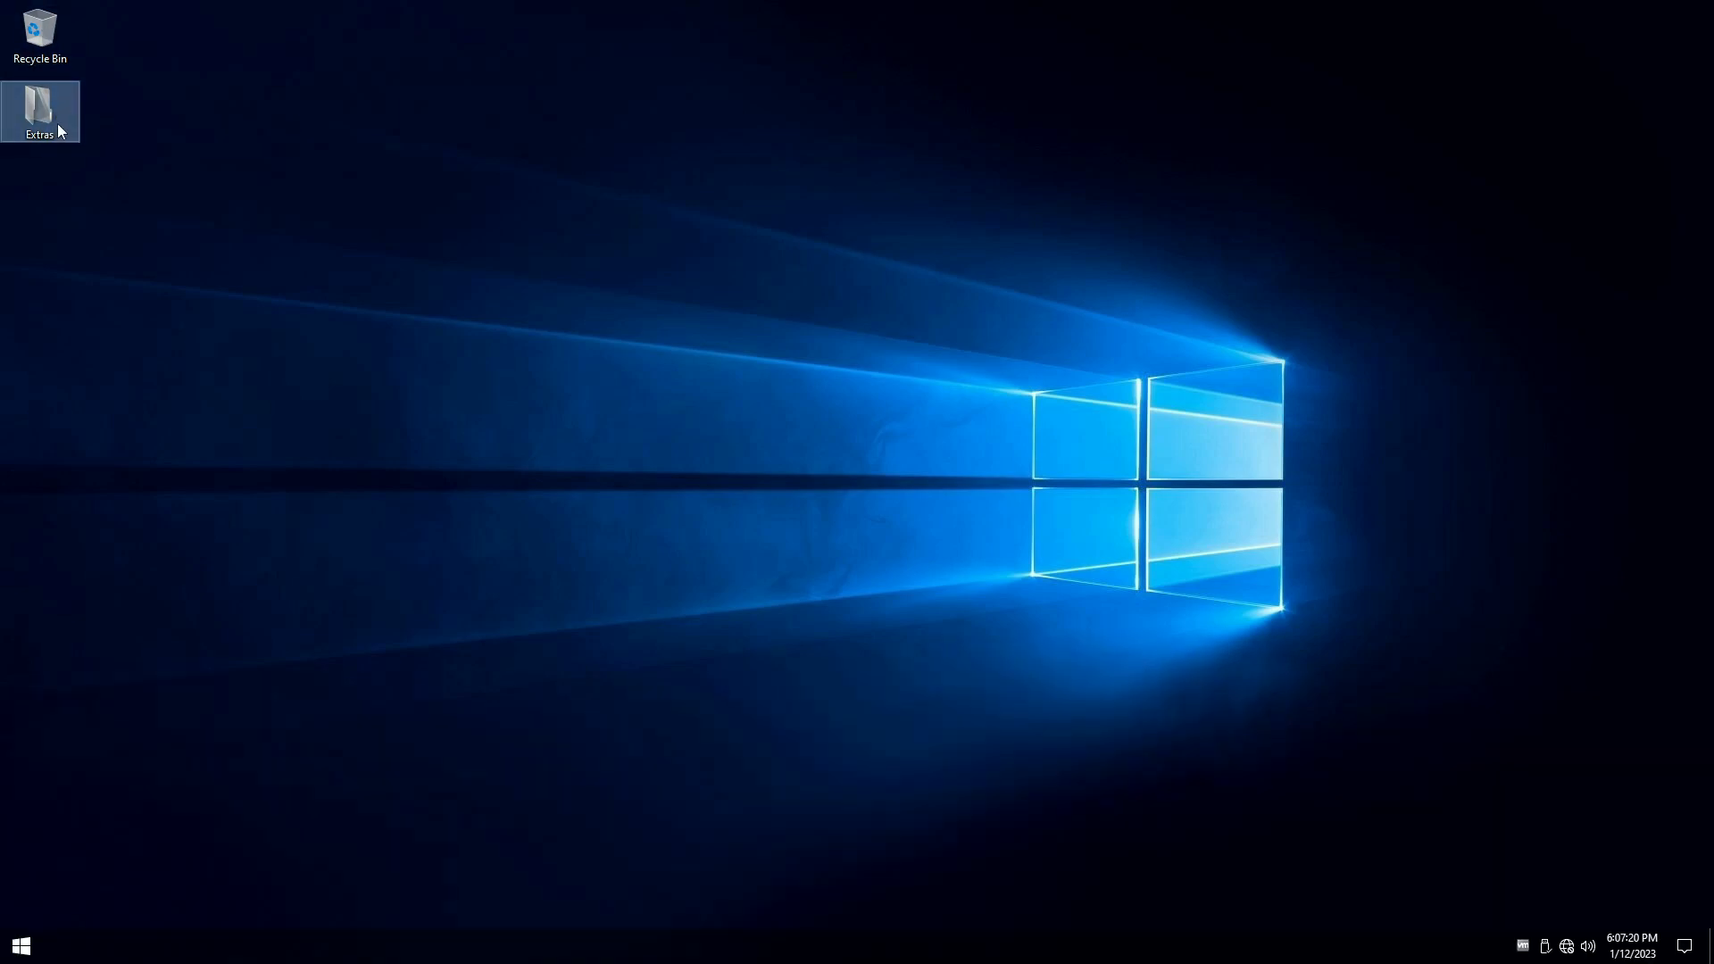
{"action": "double_click", "coordinate": [40, 111]}
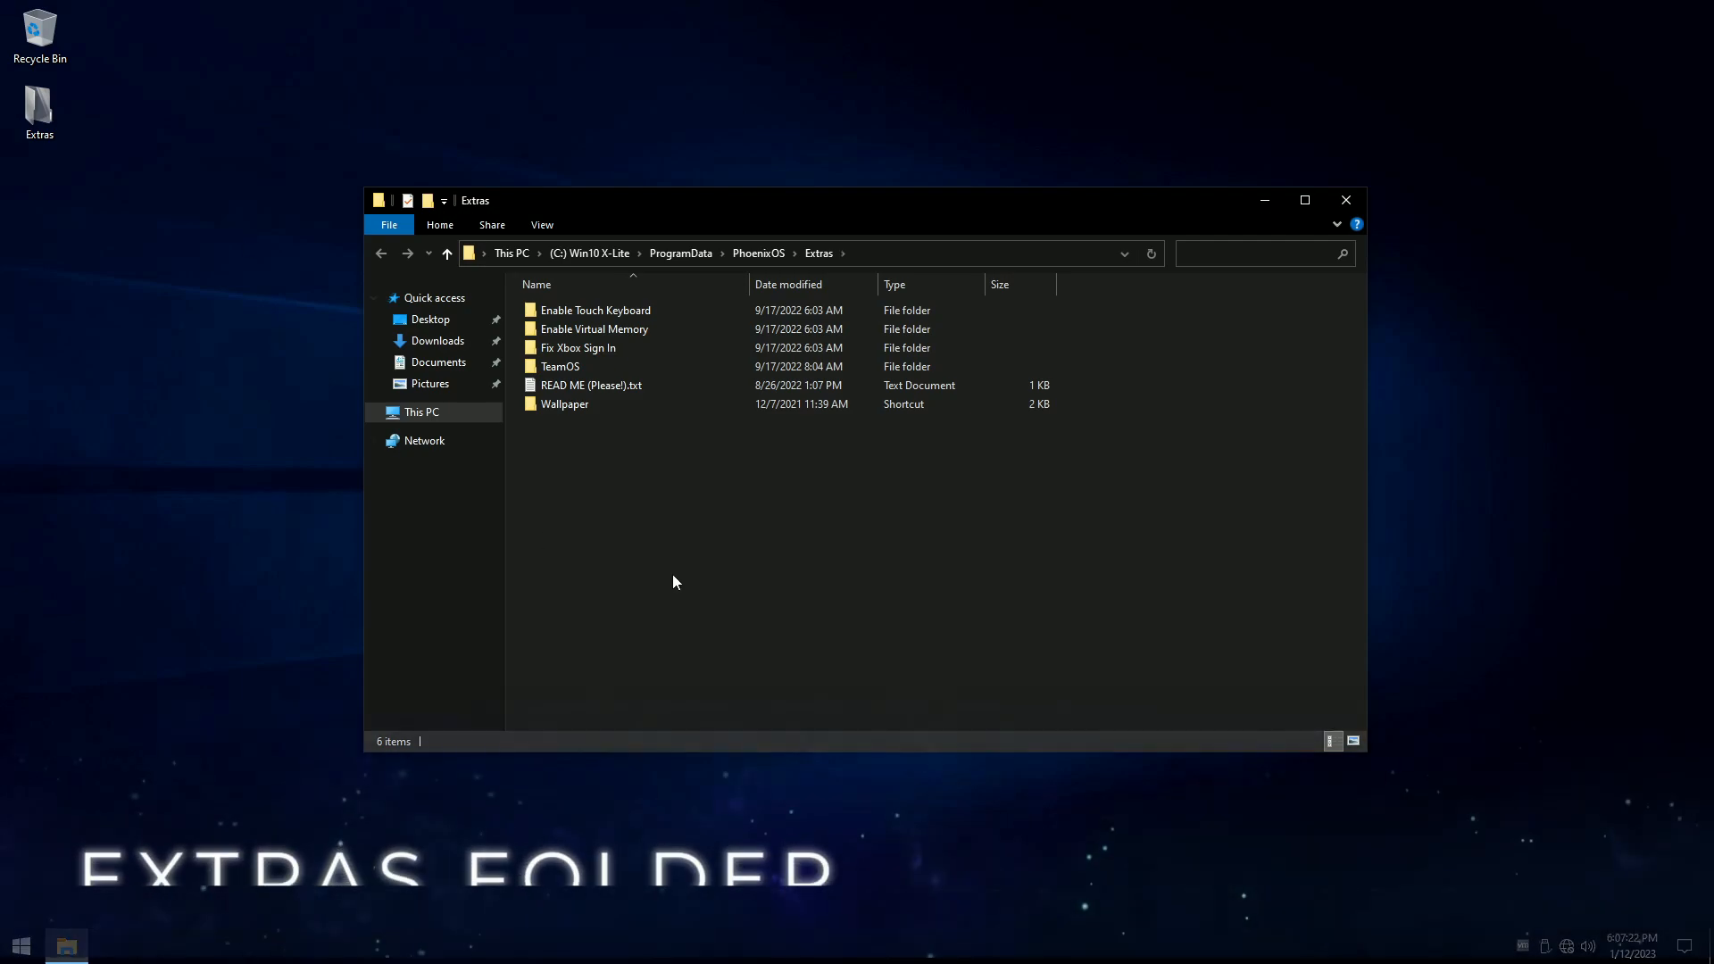
{"action": "left_click", "coordinate": [597, 311]}
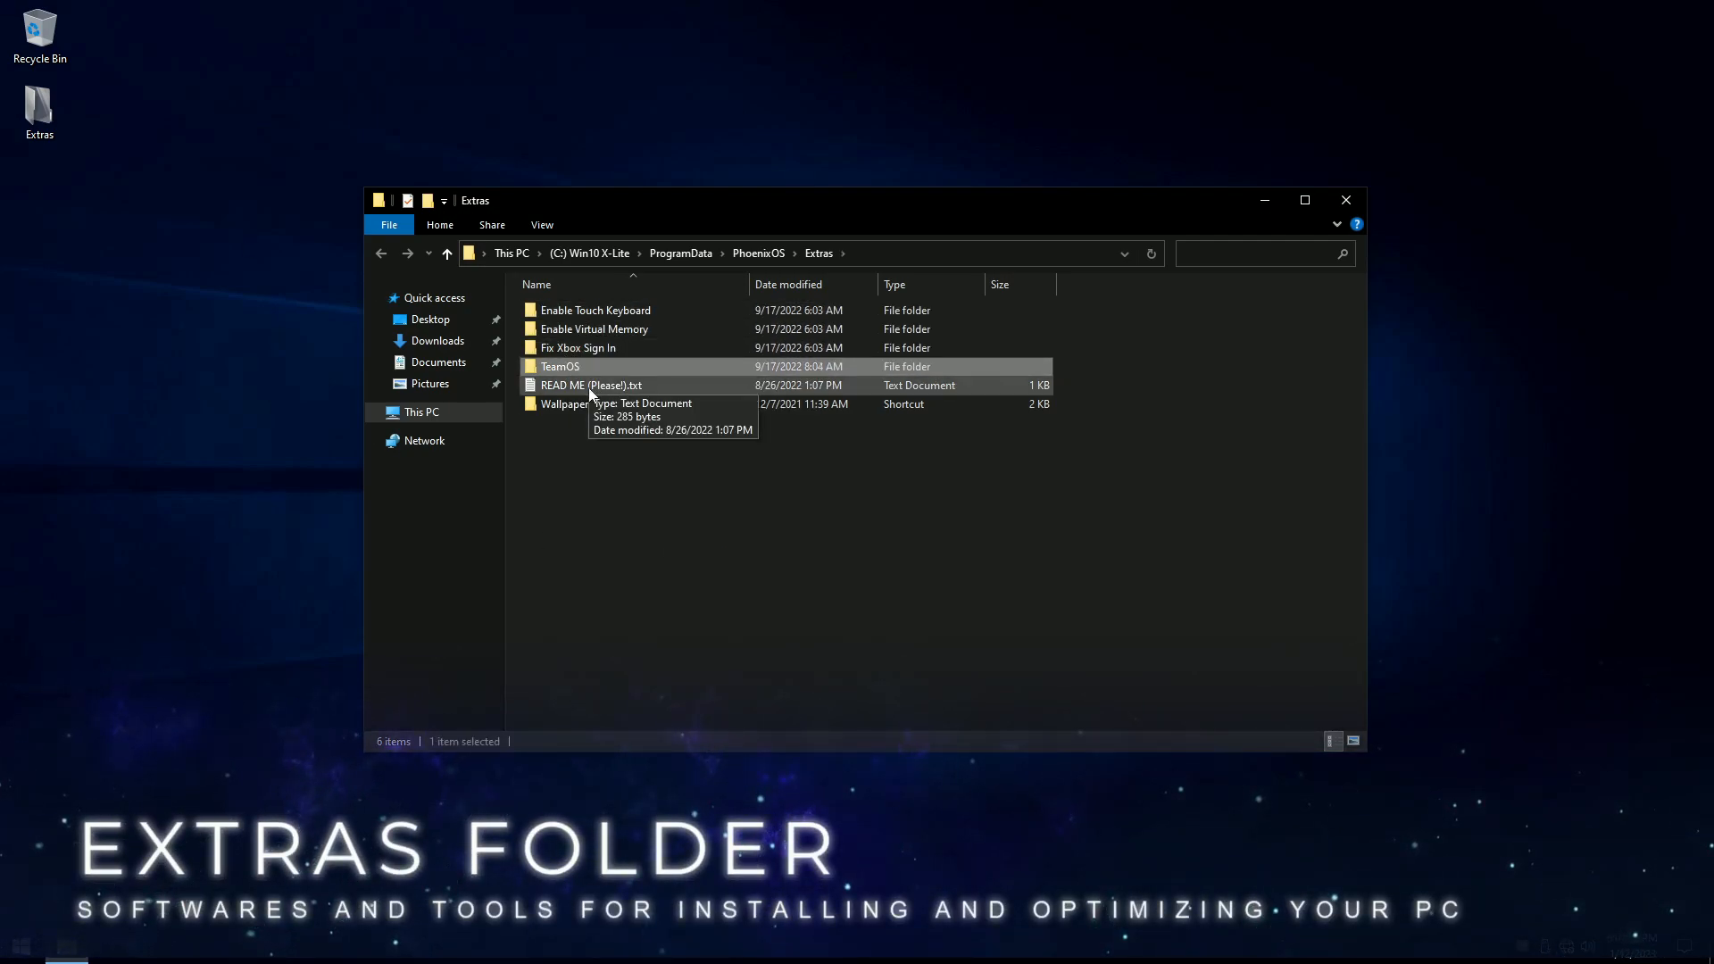
{"action": "left_click", "coordinate": [564, 403]}
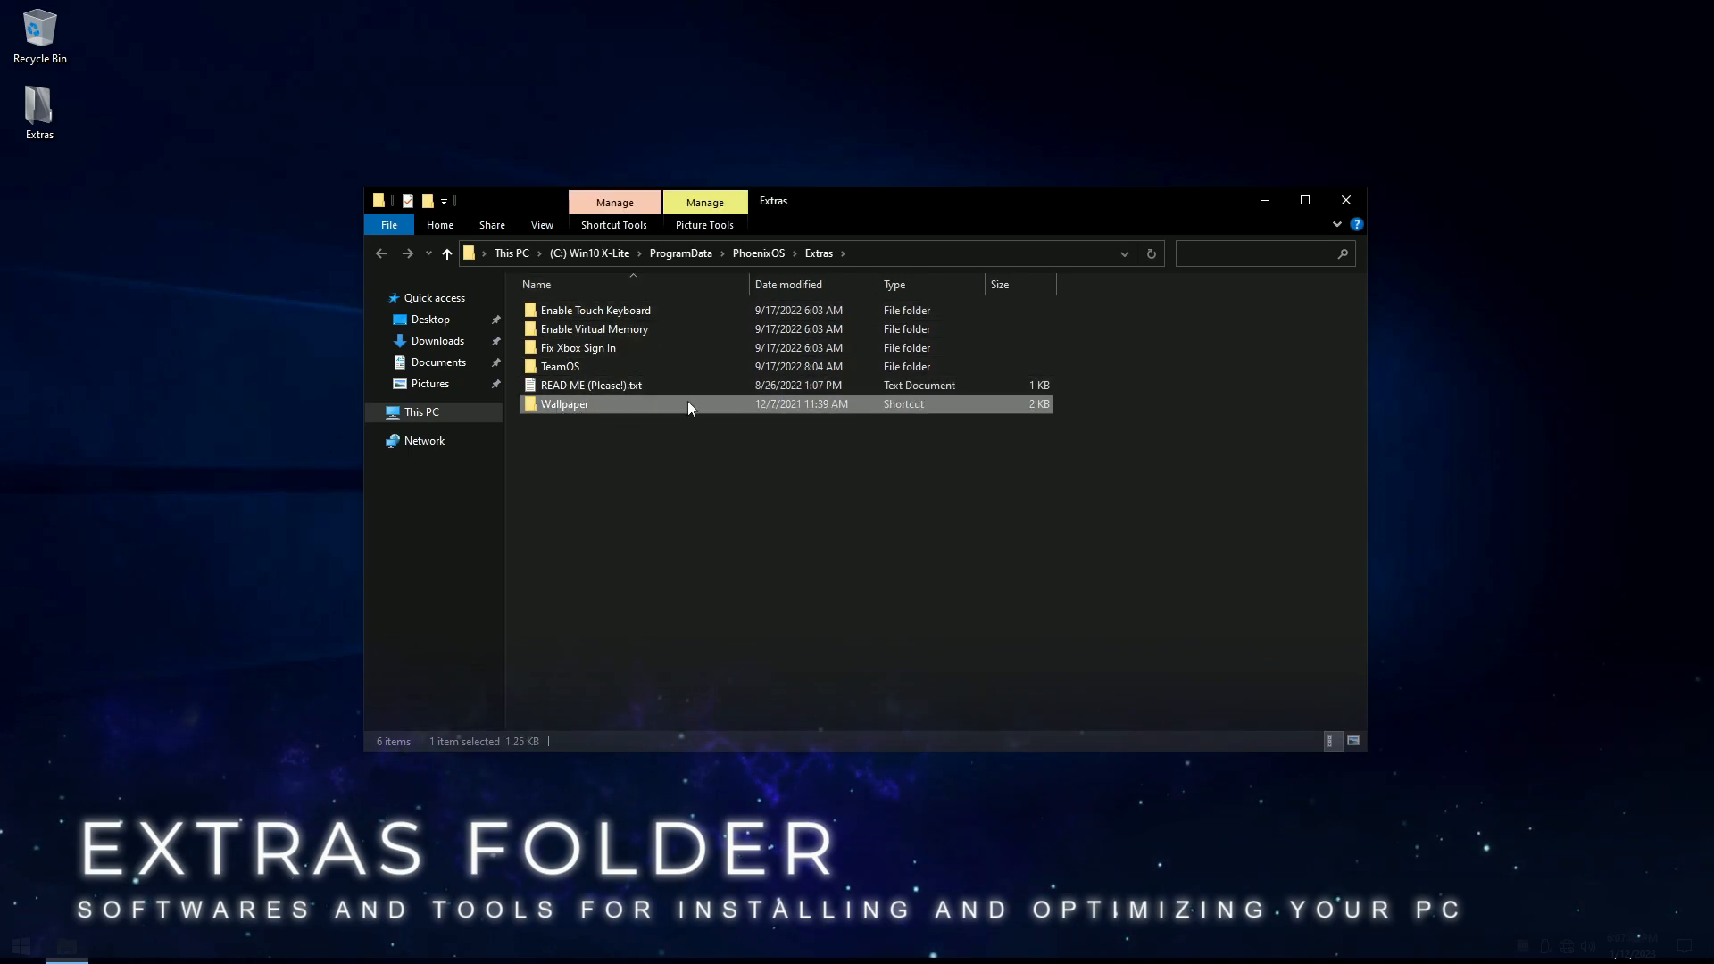
Step: Make the purple night-sky img9.jpg from the wallpaper folder the desktop background
{"action": "double_click", "coordinate": [564, 404]}
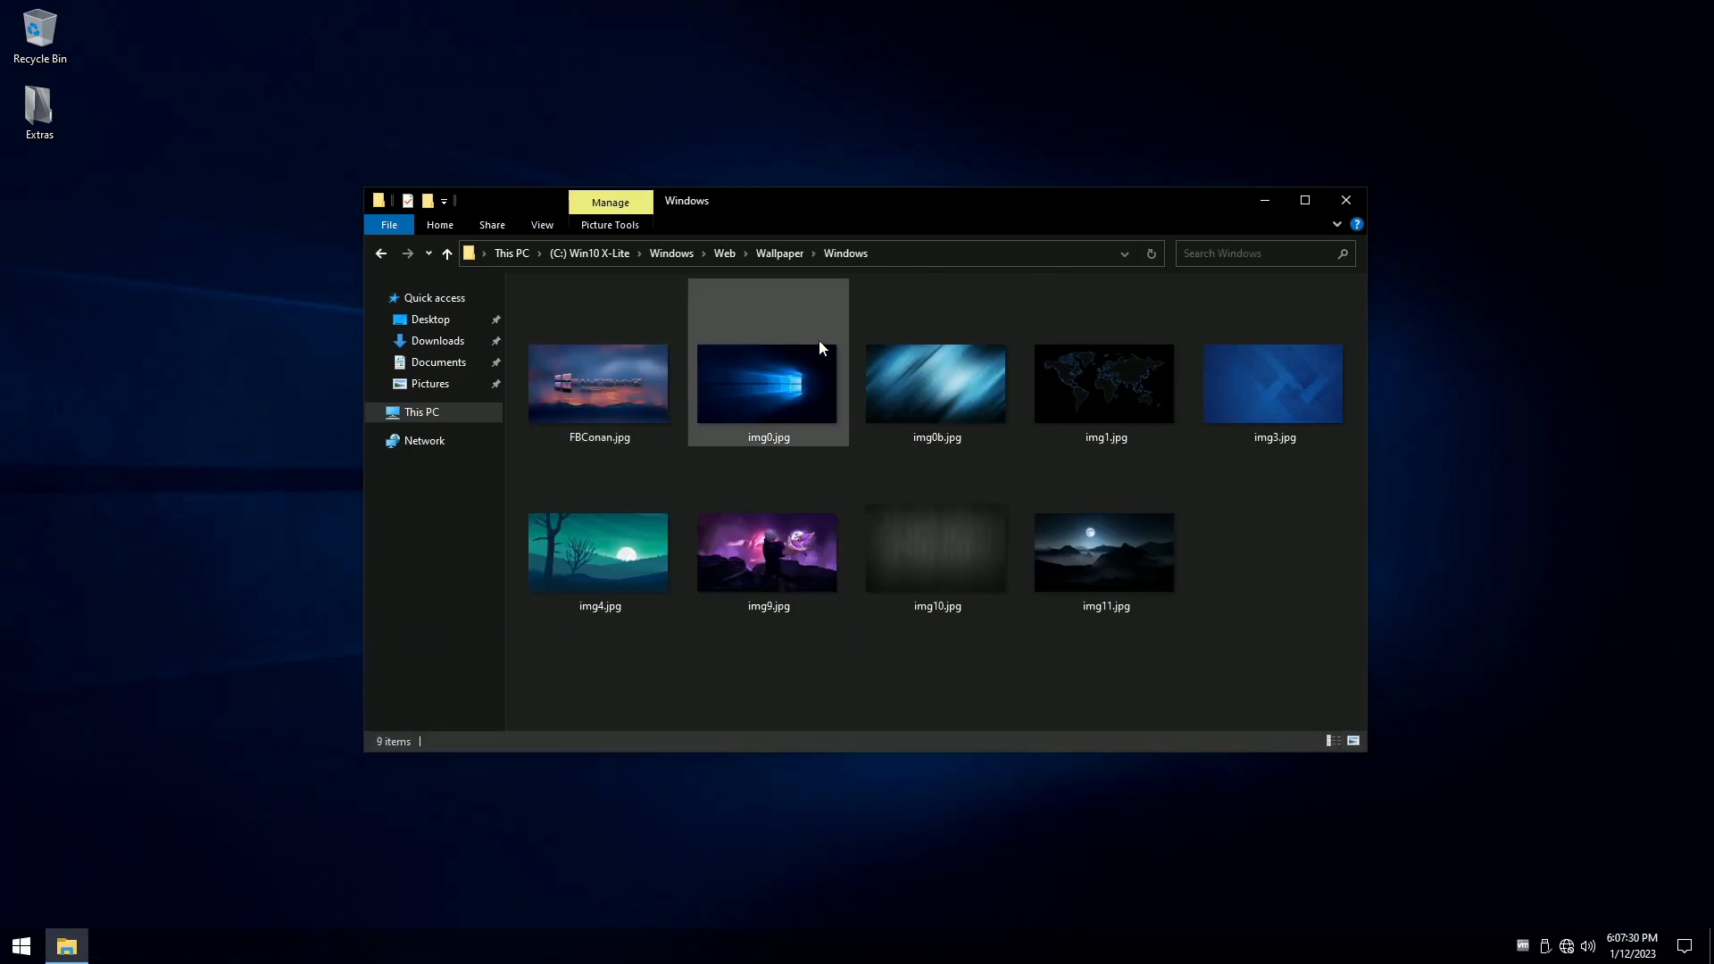
{"action": "left_click", "coordinate": [598, 382]}
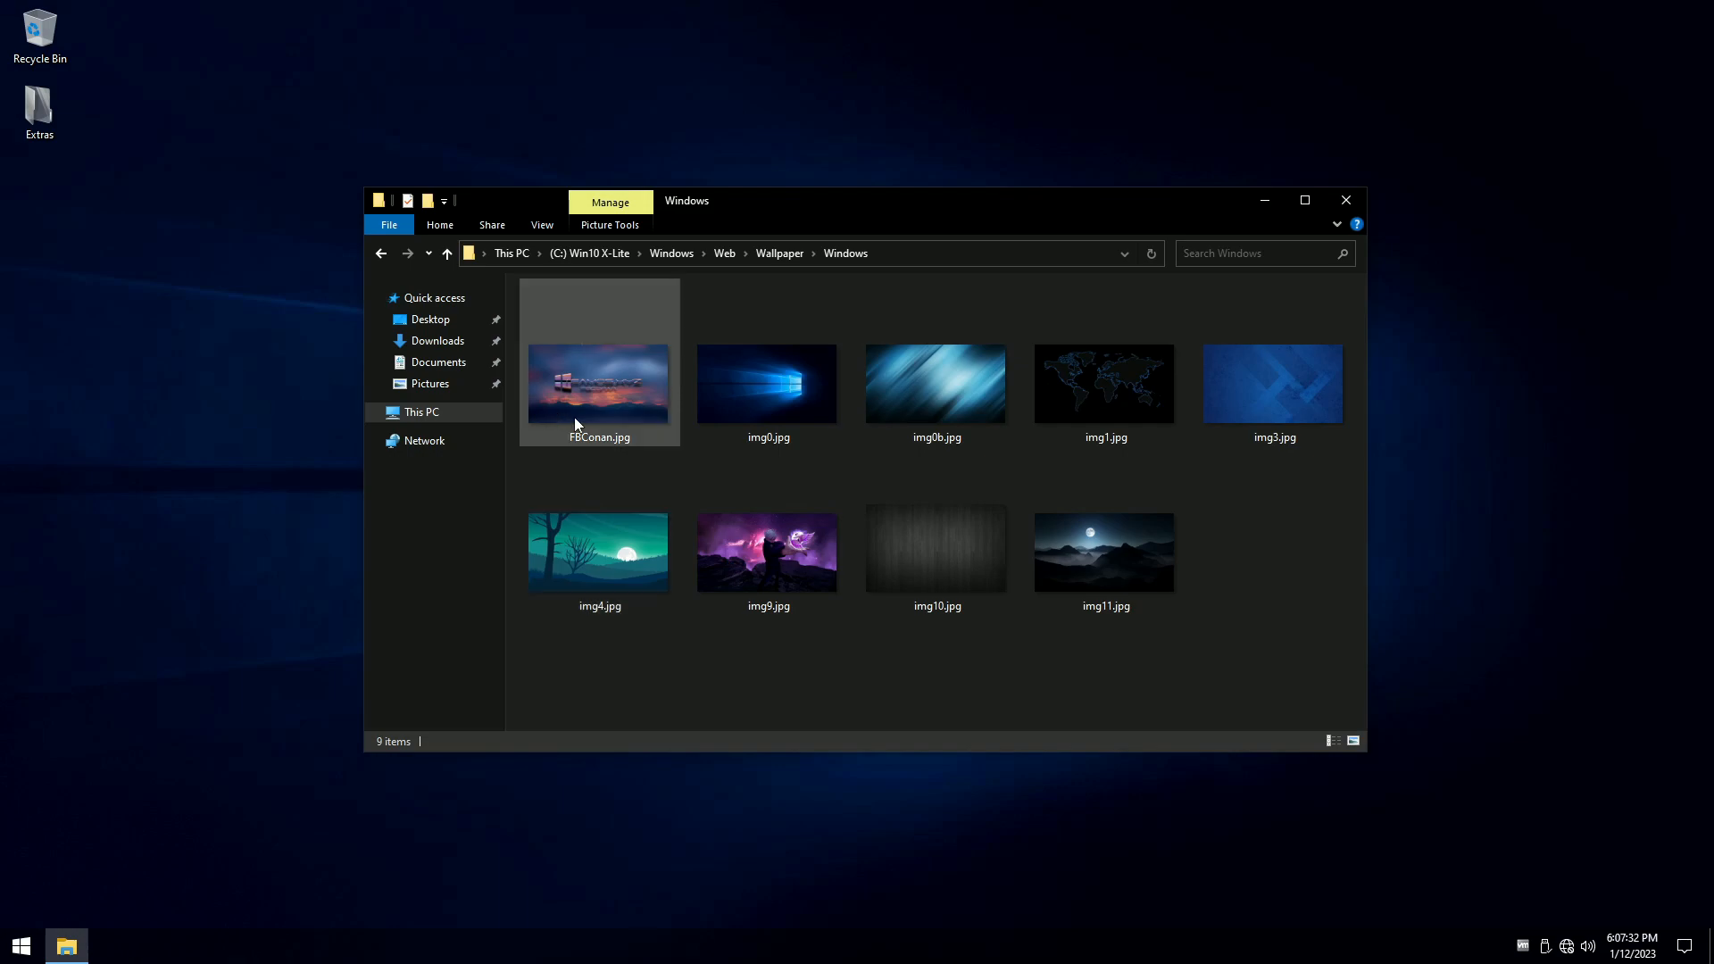
{"action": "right_click", "coordinate": [766, 551]}
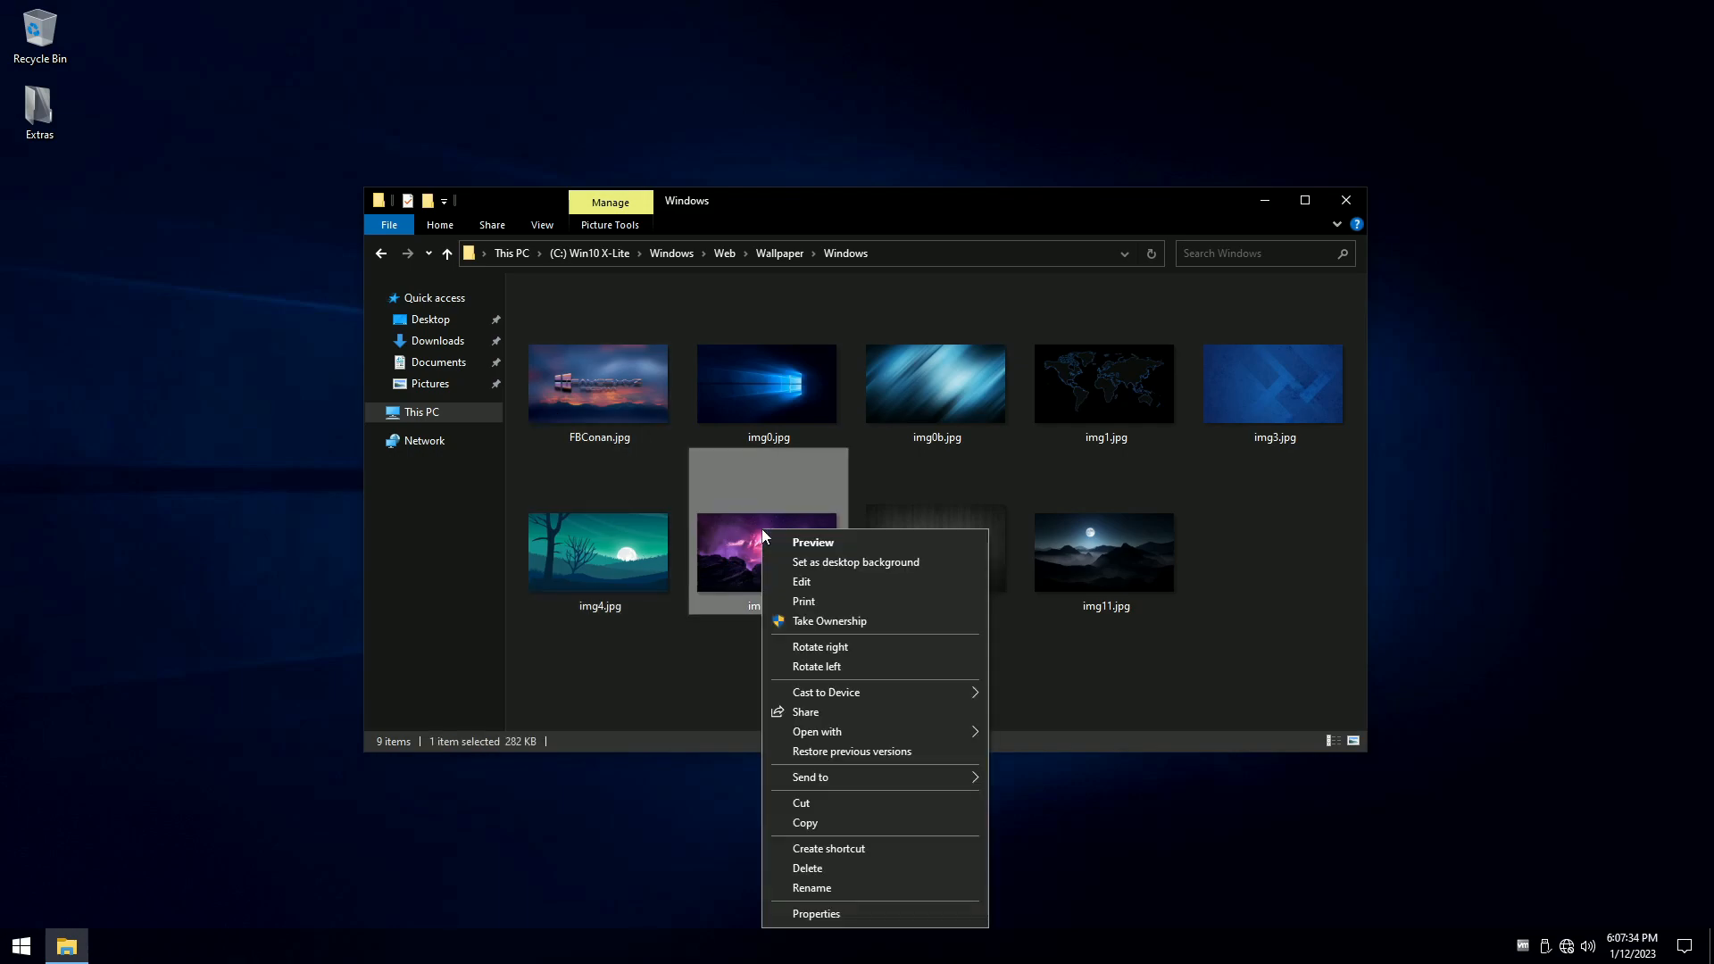
{"action": "left_click", "coordinate": [855, 562]}
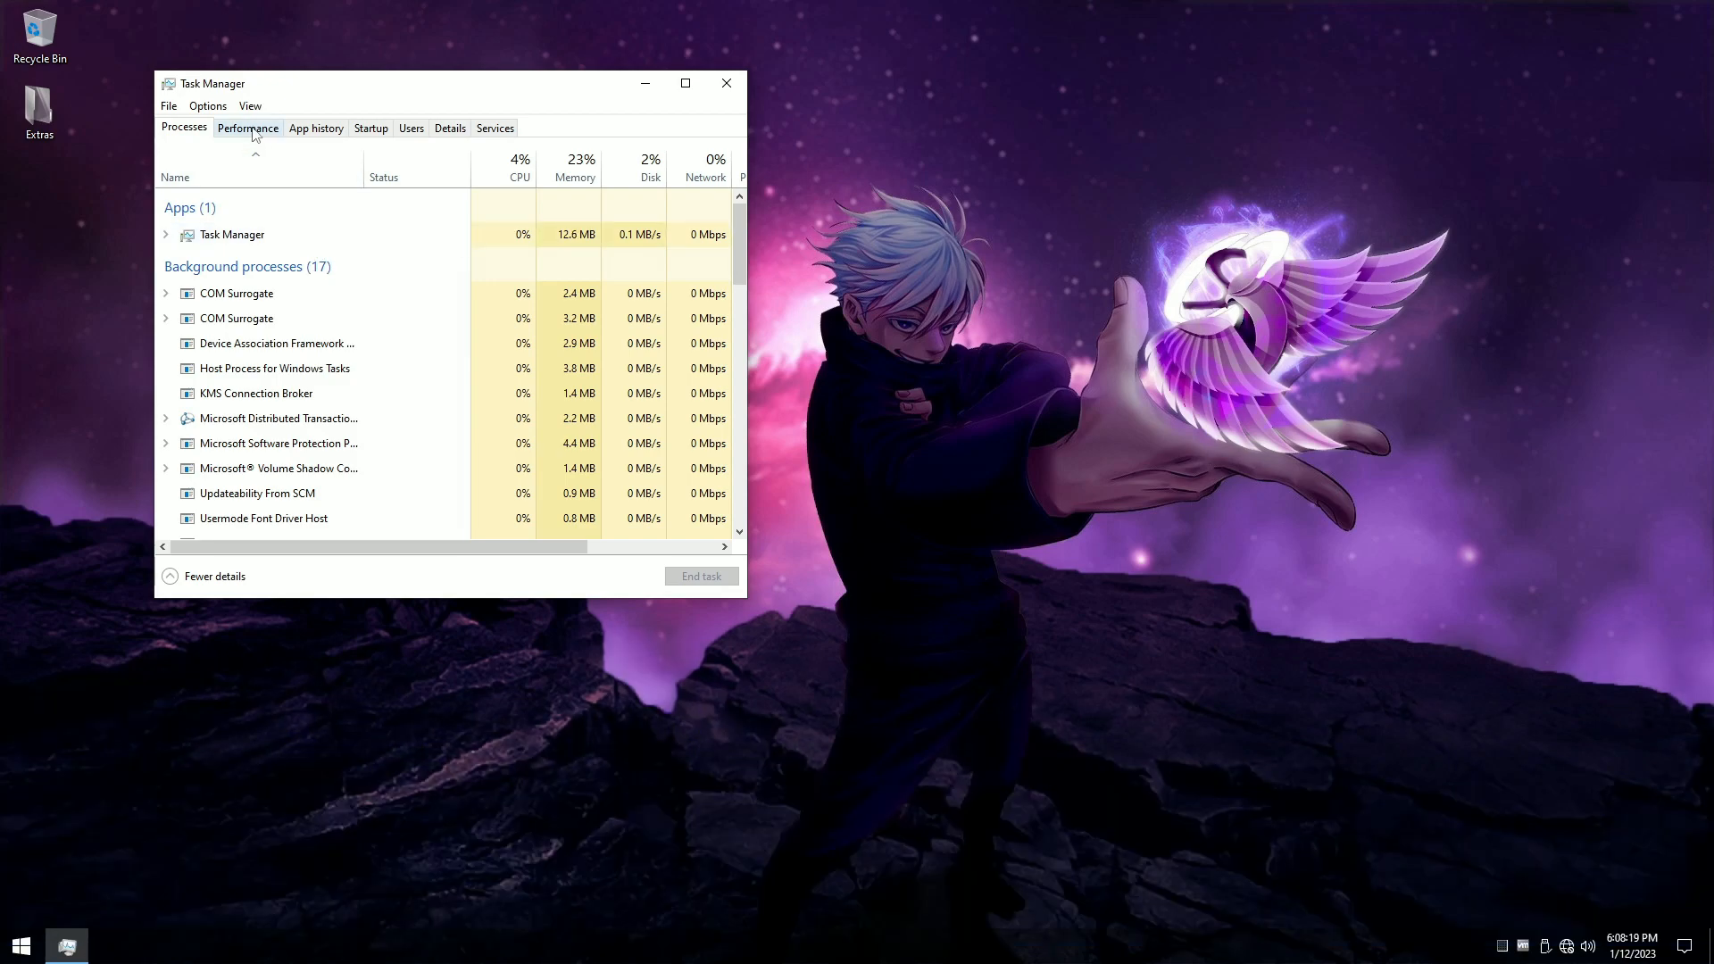
Step: View the system performance details in Task Manager after reviewing the Processes list
{"action": "left_click", "coordinate": [248, 129]}
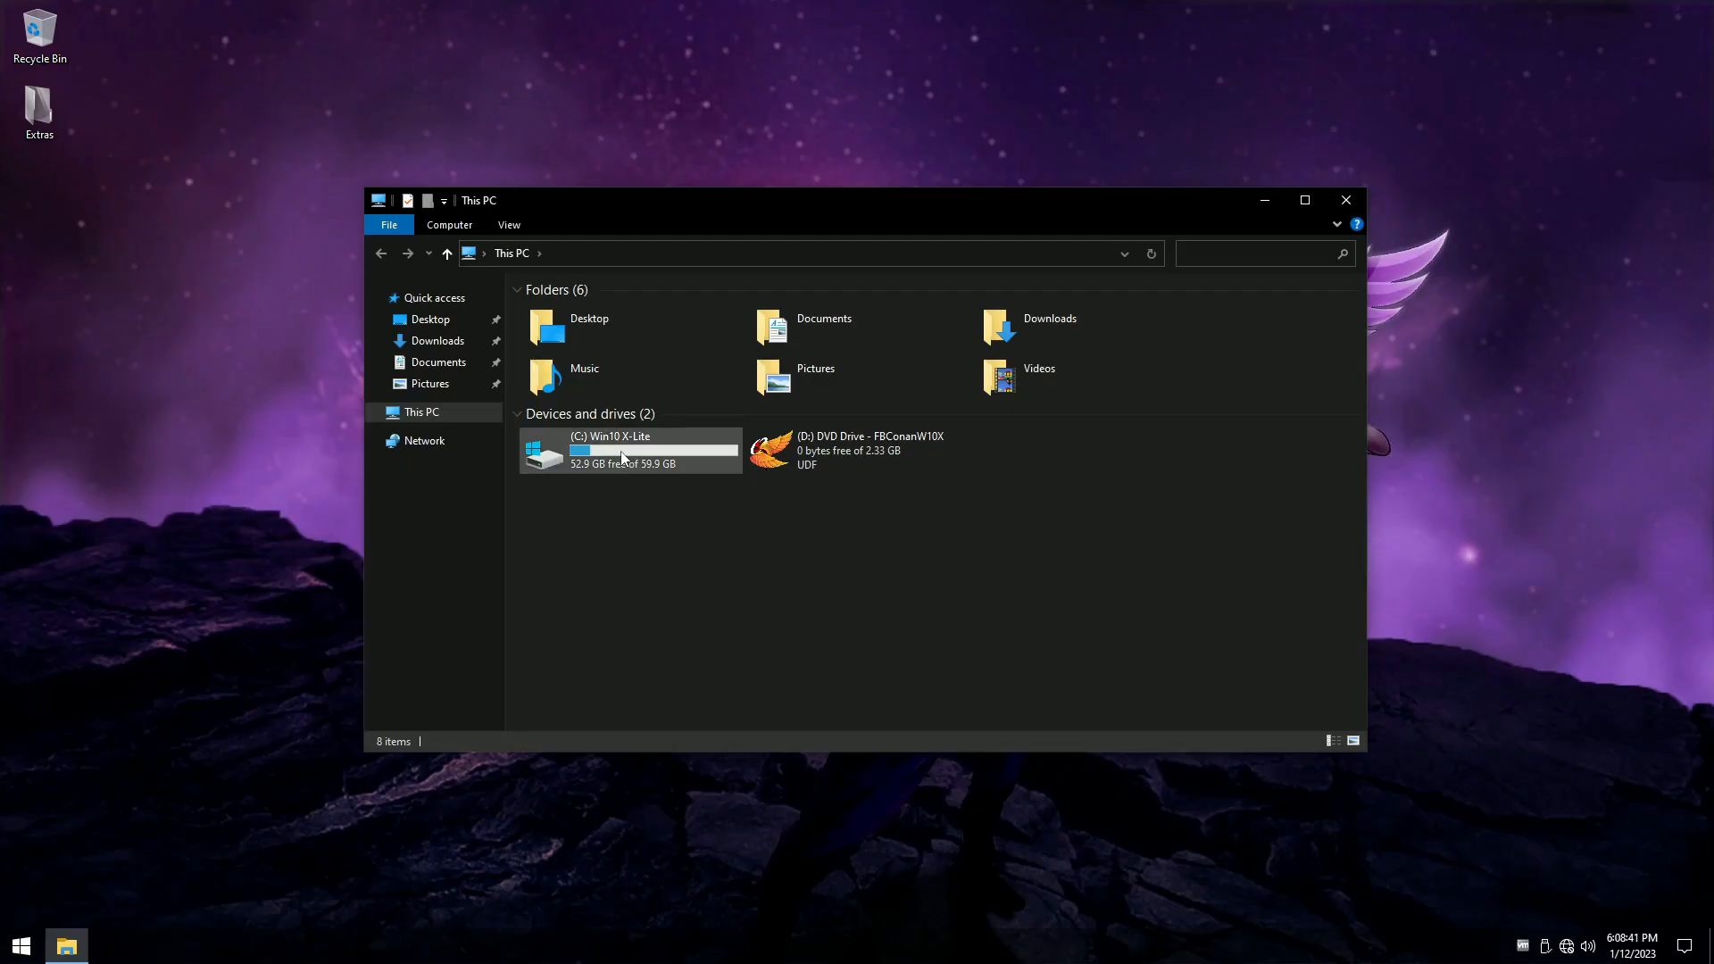
Step: Show the properties of the (C:) Win10 X-Lite system drive from This PC
{"action": "right_click", "coordinate": [622, 452]}
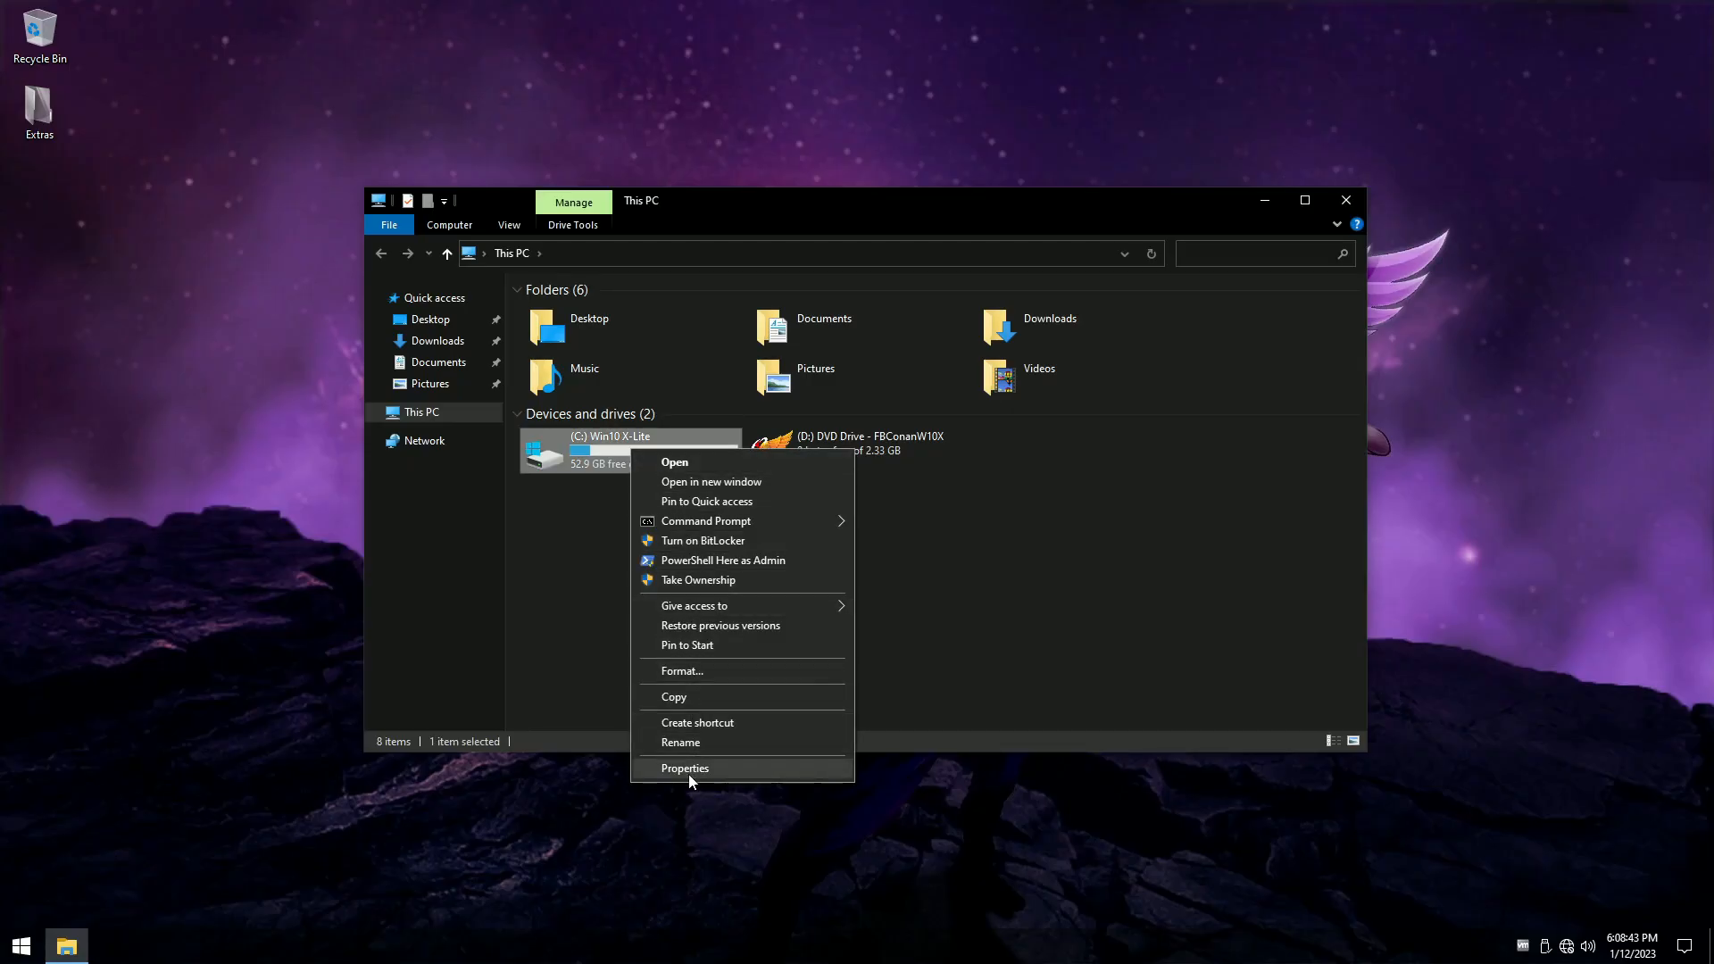
{"action": "left_click", "coordinate": [686, 768]}
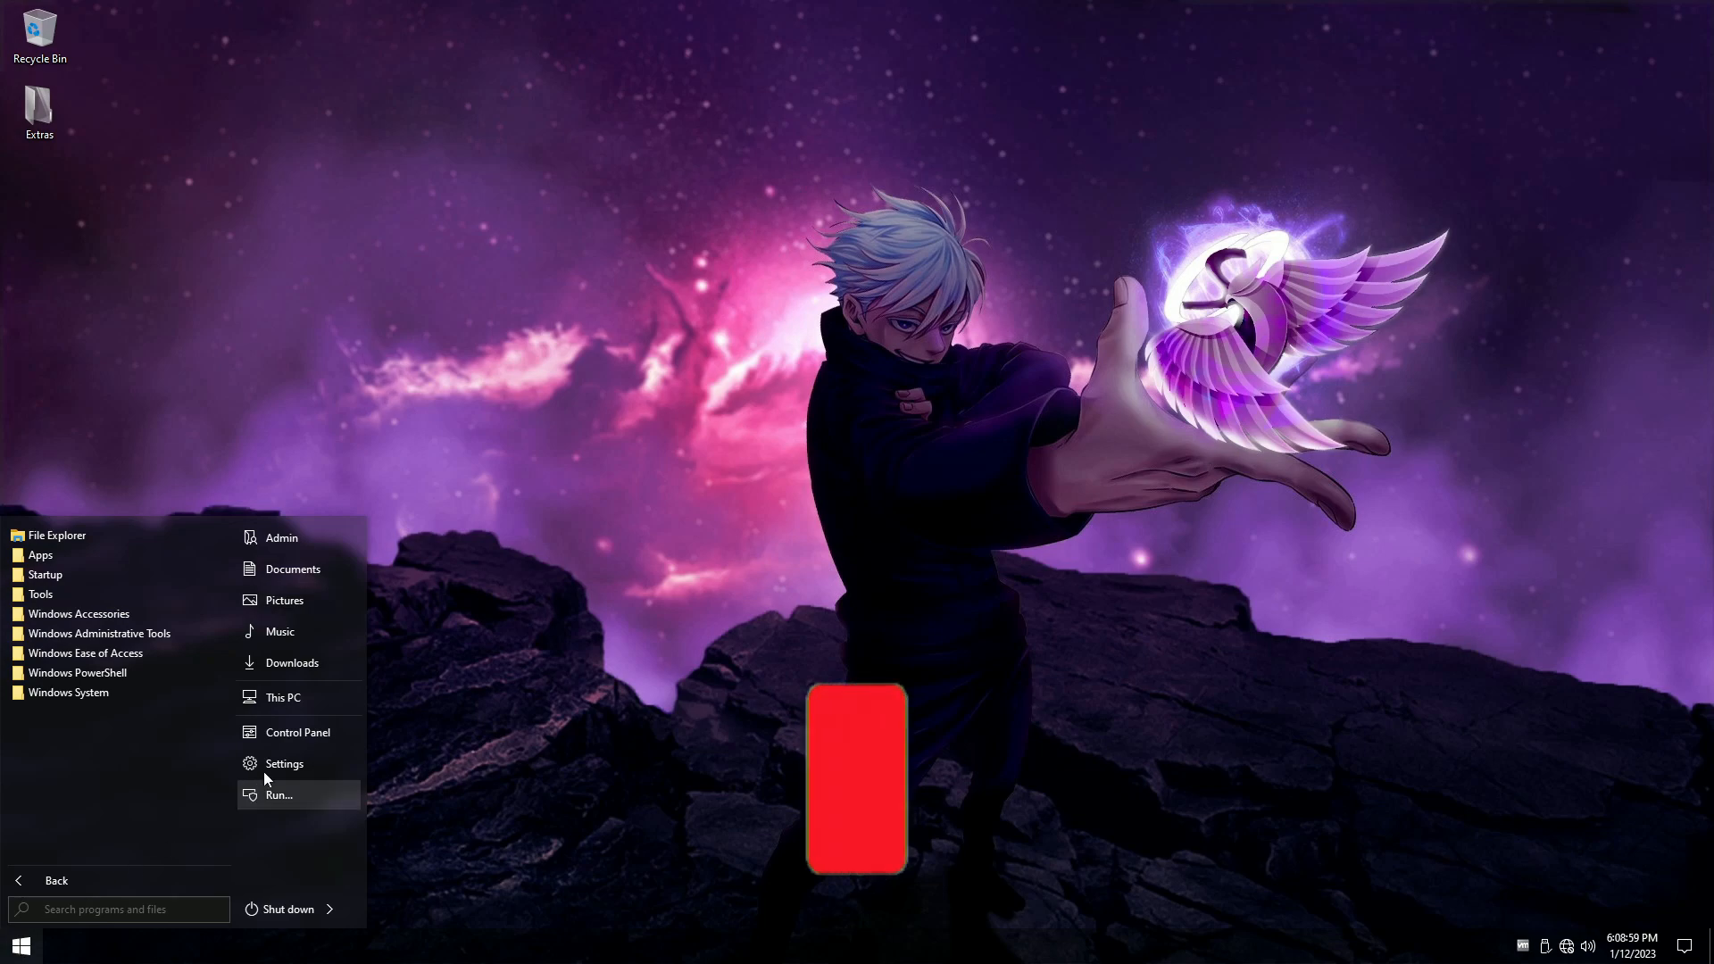
Step: List the installed programs in Control Panel, then switch to the installed Windows updates
{"action": "left_click", "coordinate": [296, 732]}
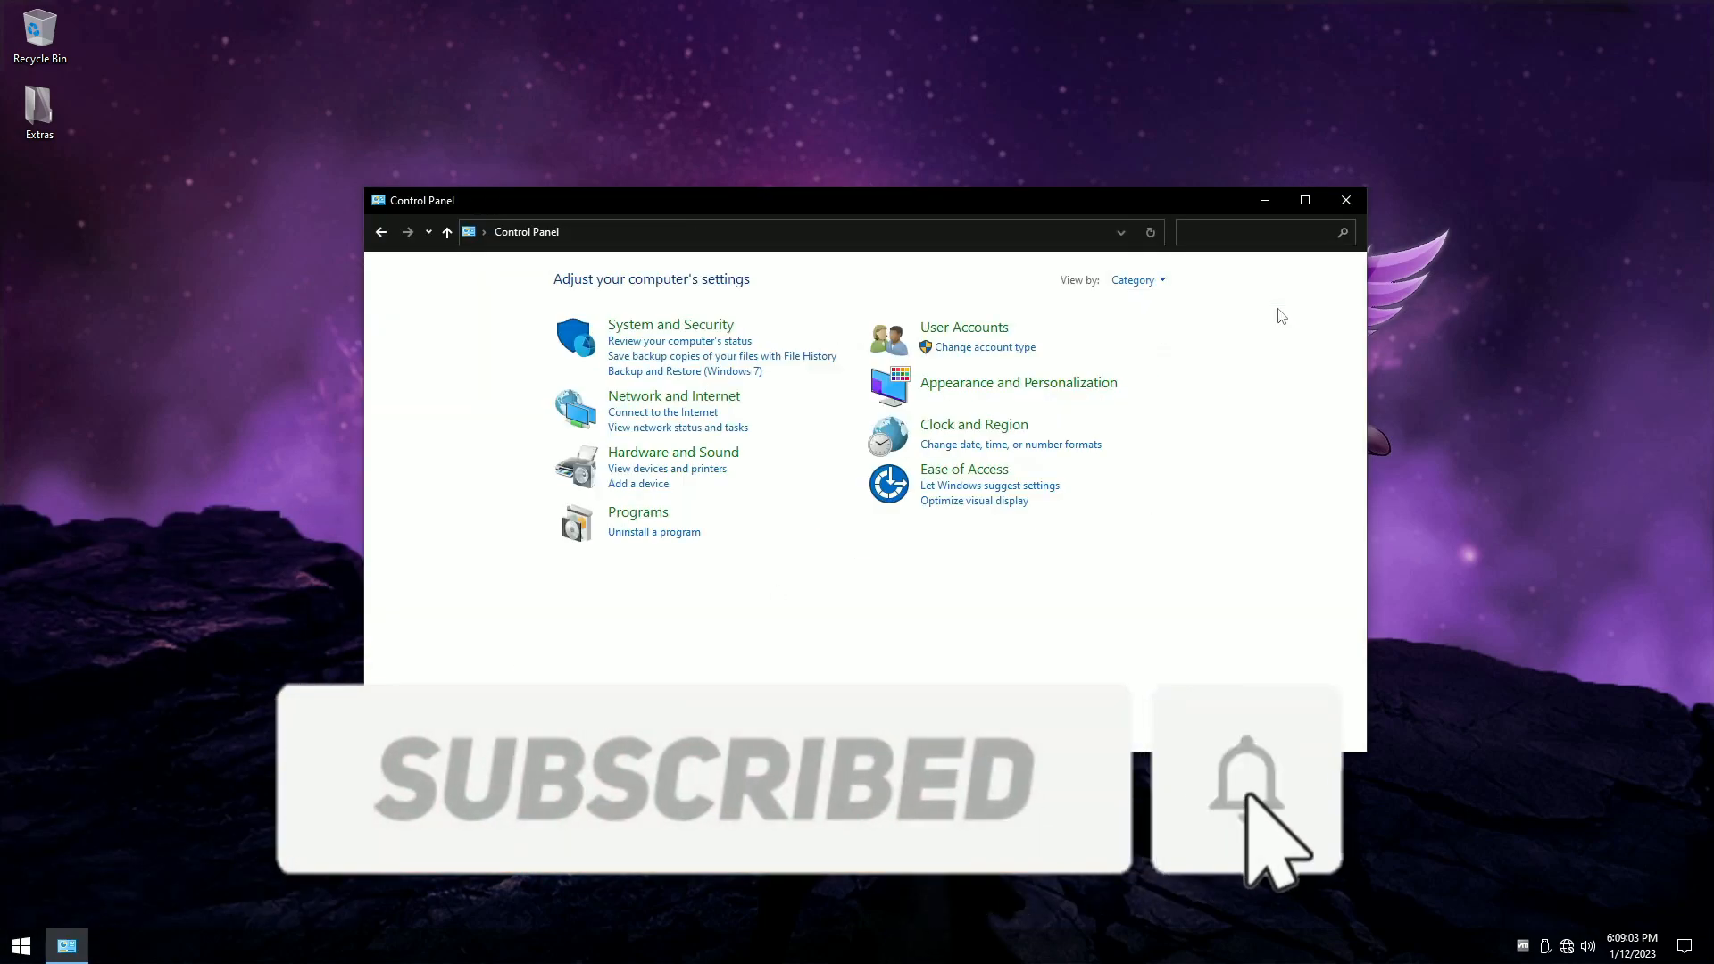
{"action": "left_click", "coordinate": [654, 532]}
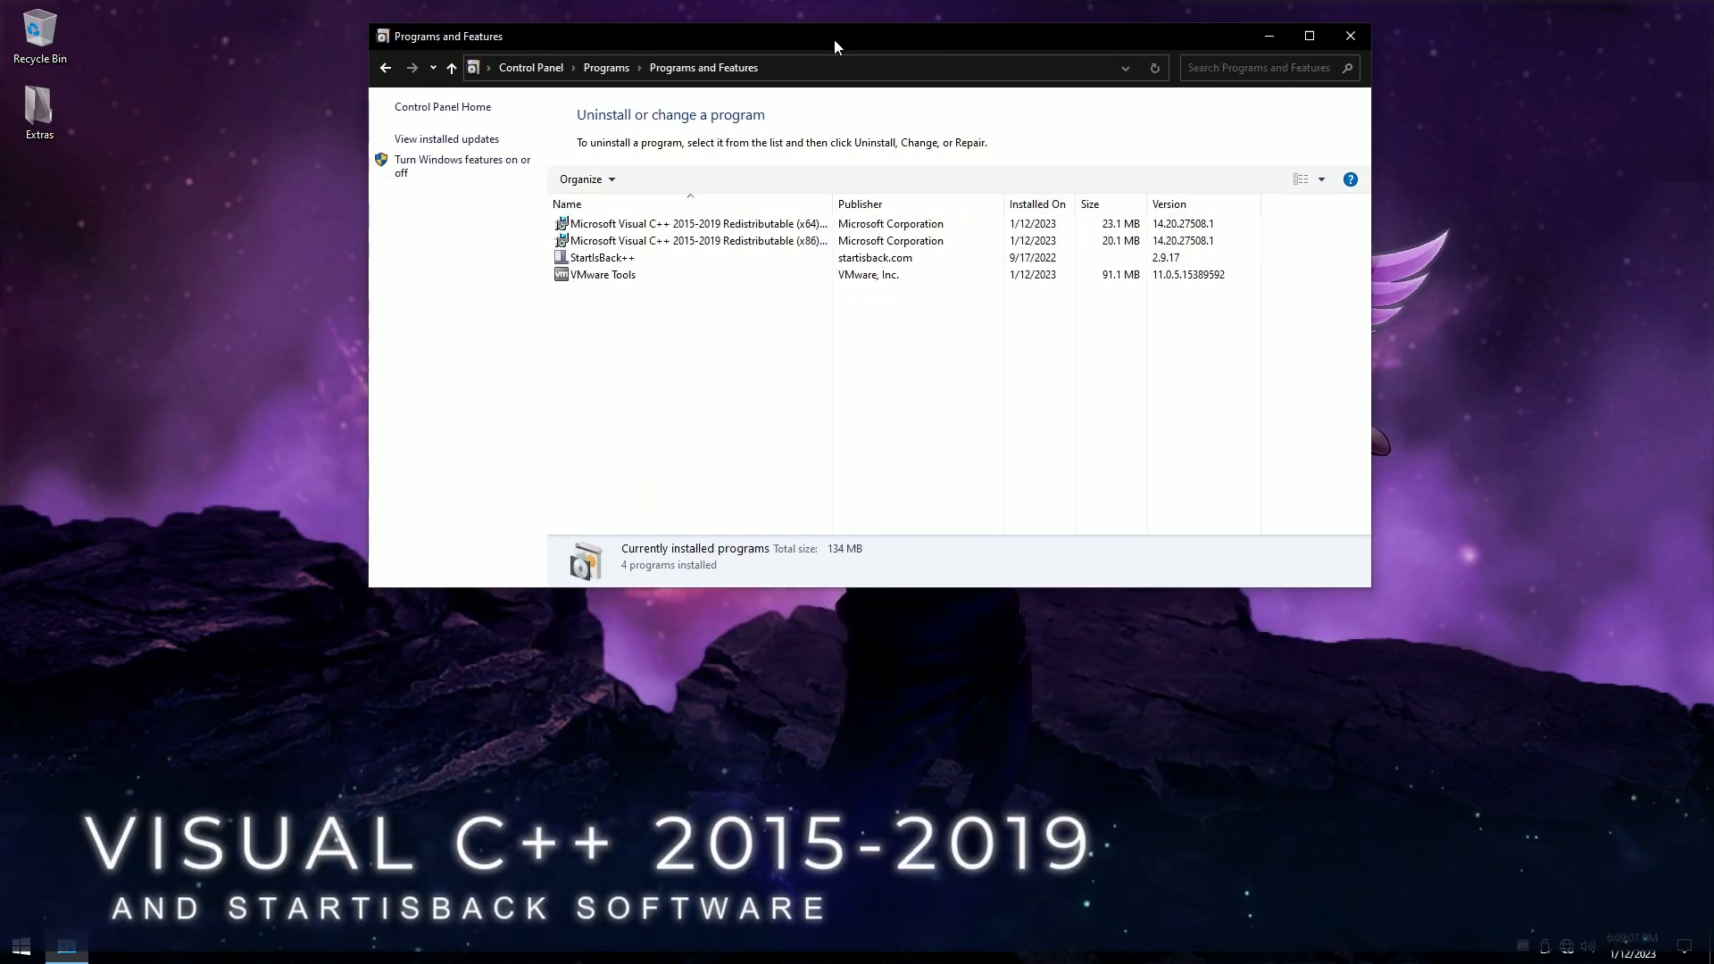
{"action": "left_click", "coordinate": [694, 224]}
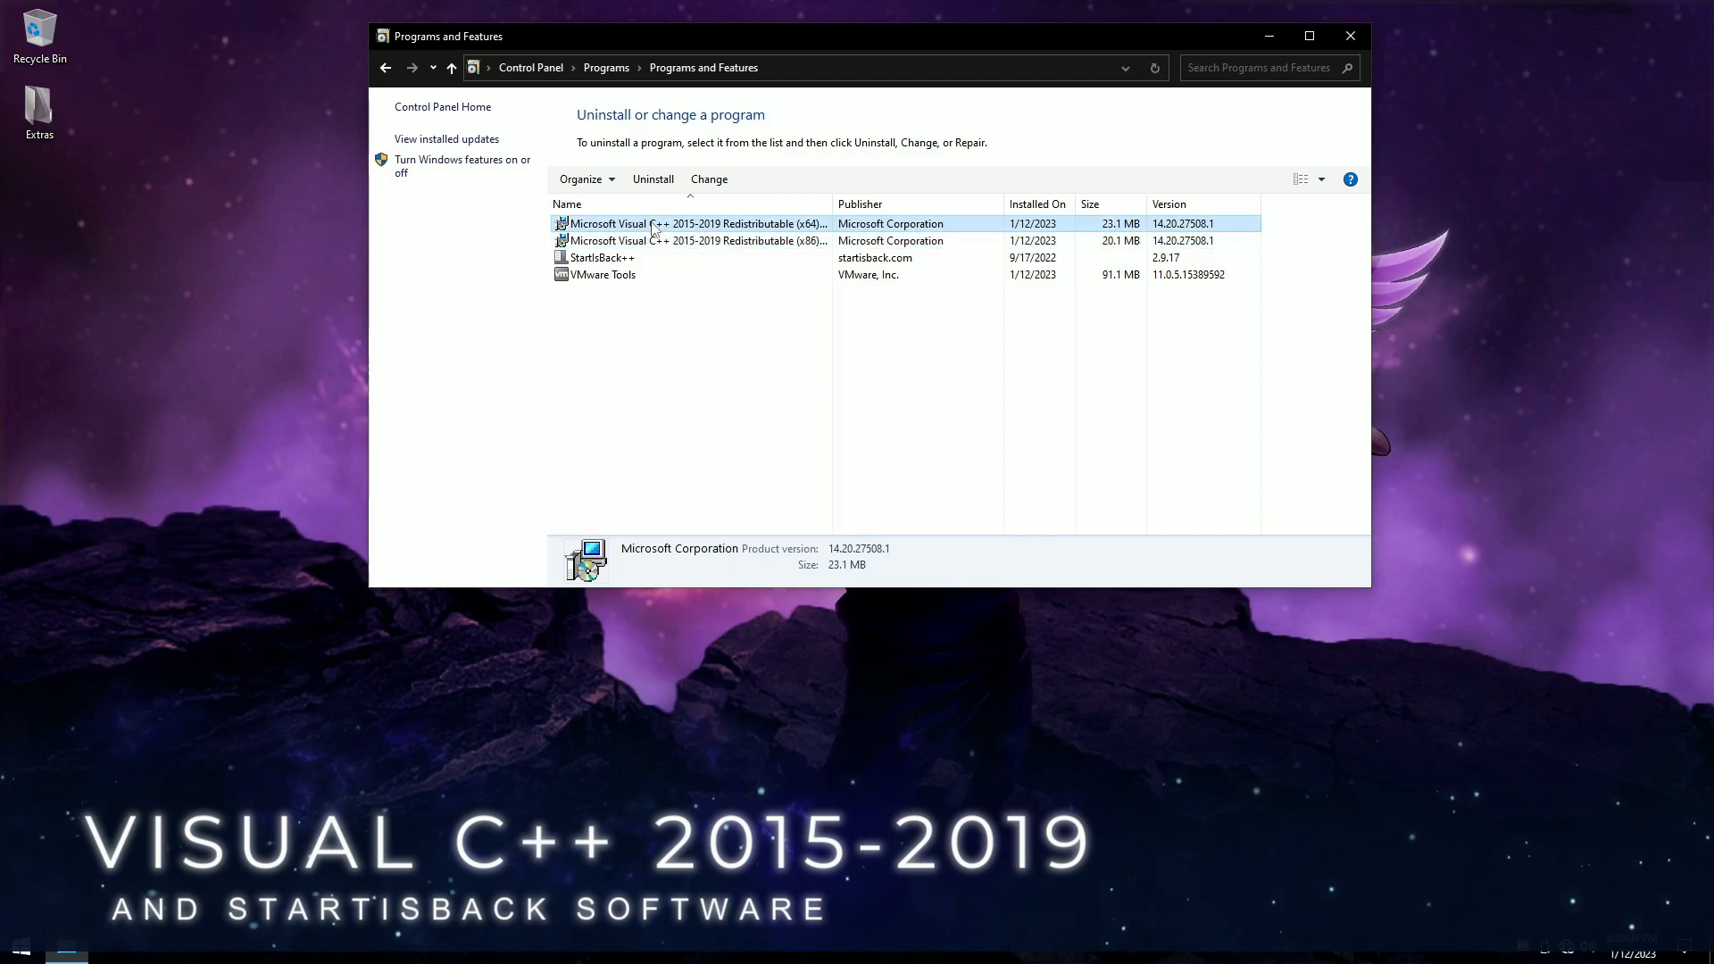
{"action": "left_click", "coordinate": [599, 257]}
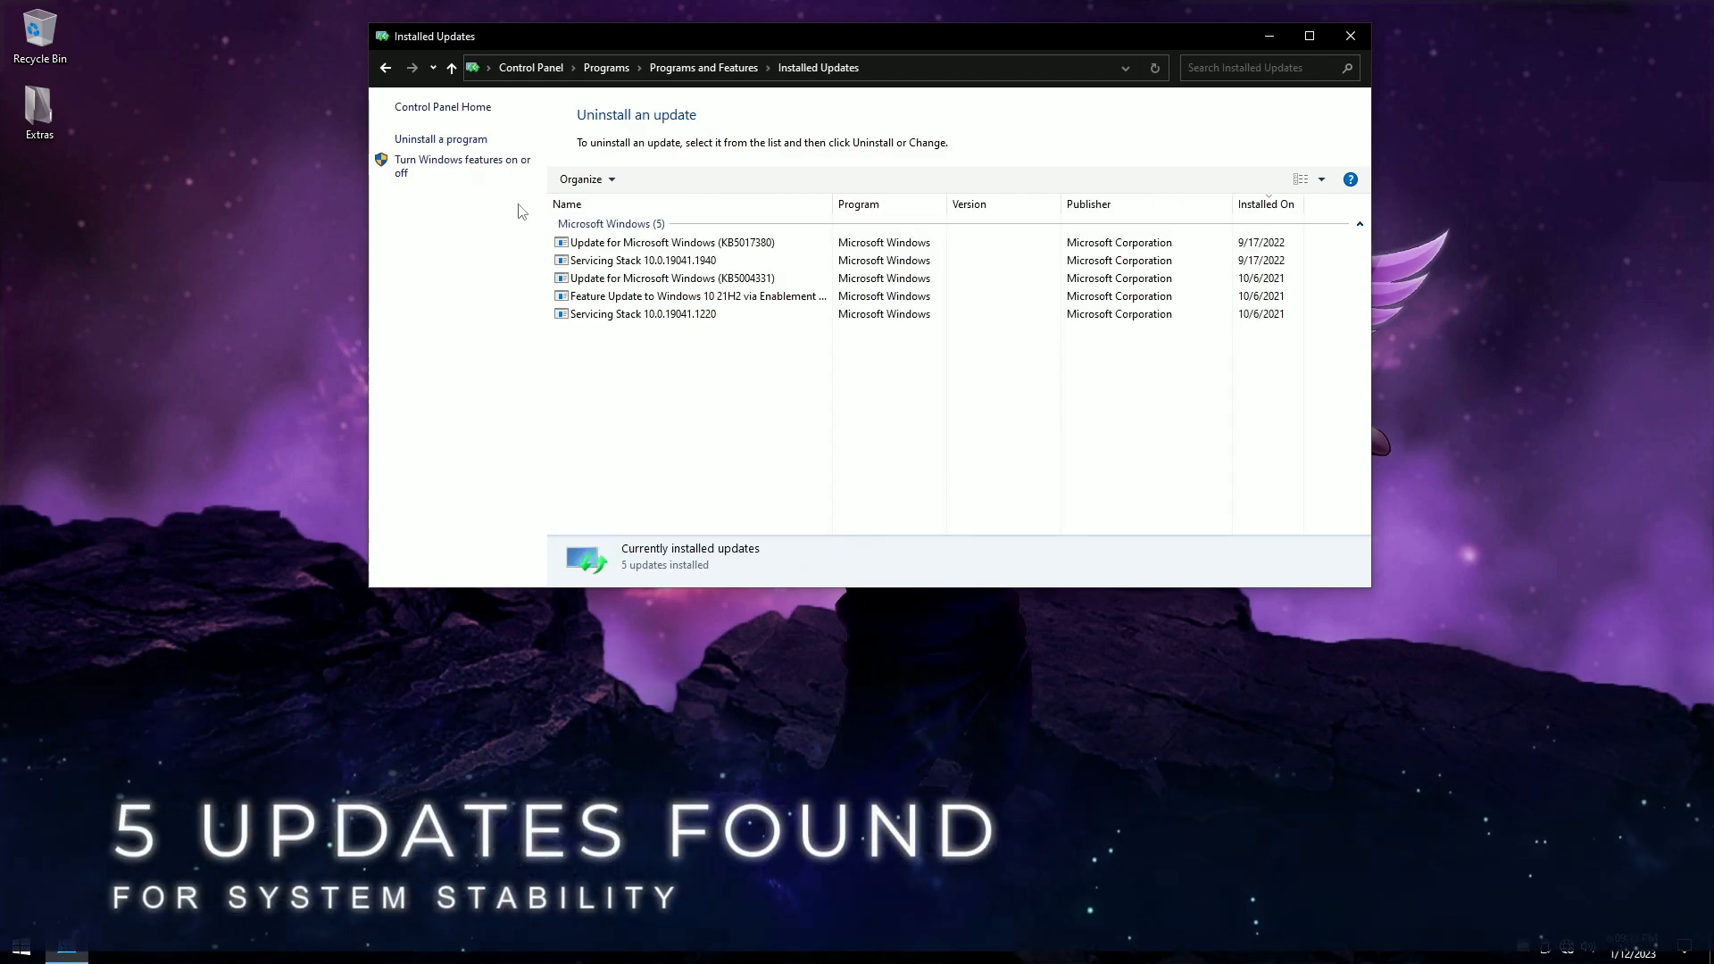
Step: Select the Microsoft Windows updates group and bring up the Windows Features dialog
{"action": "left_click", "coordinate": [642, 314]}
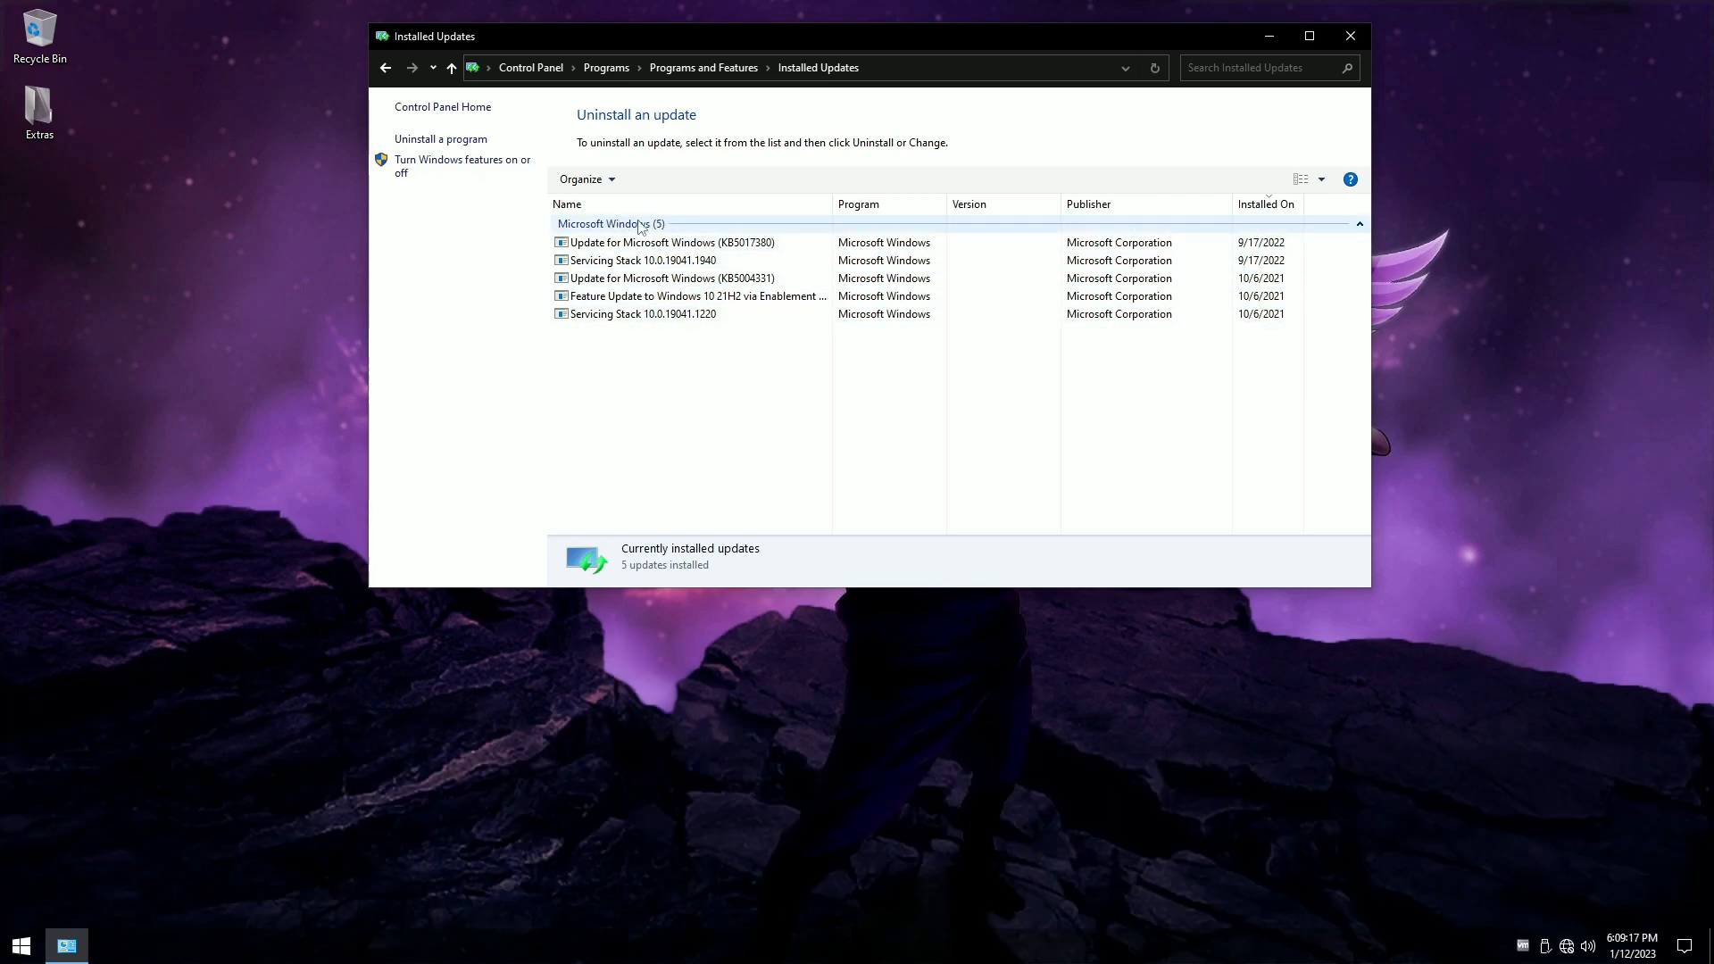
{"action": "left_click", "coordinate": [457, 164]}
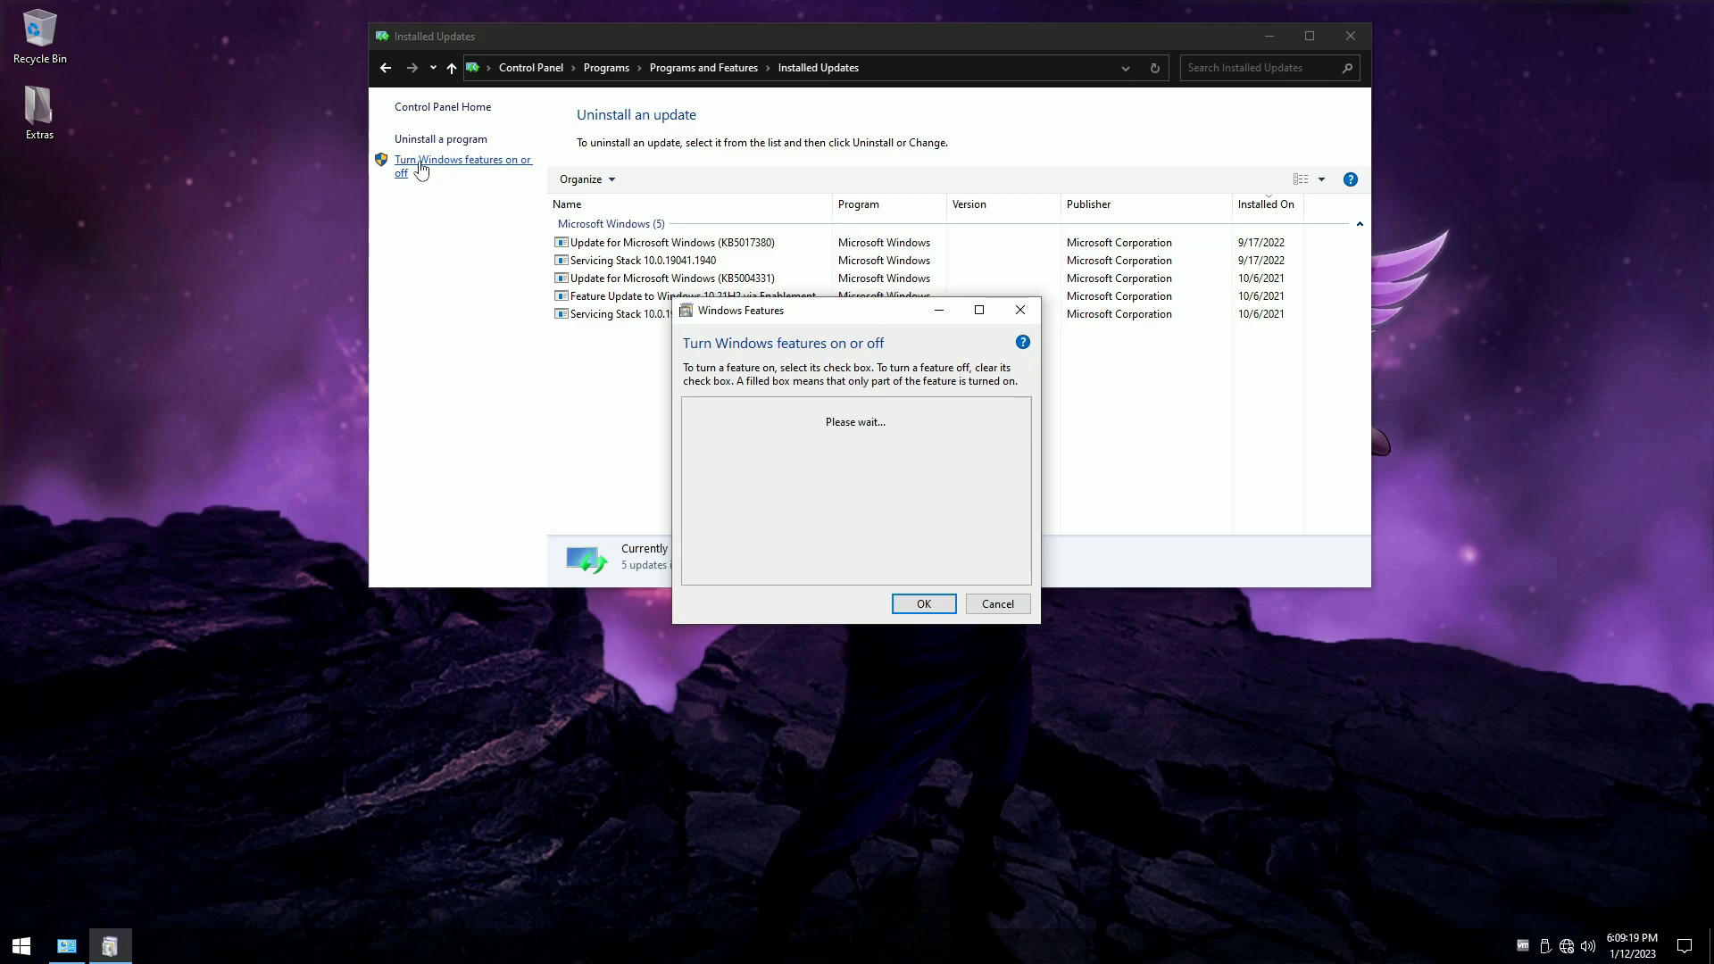